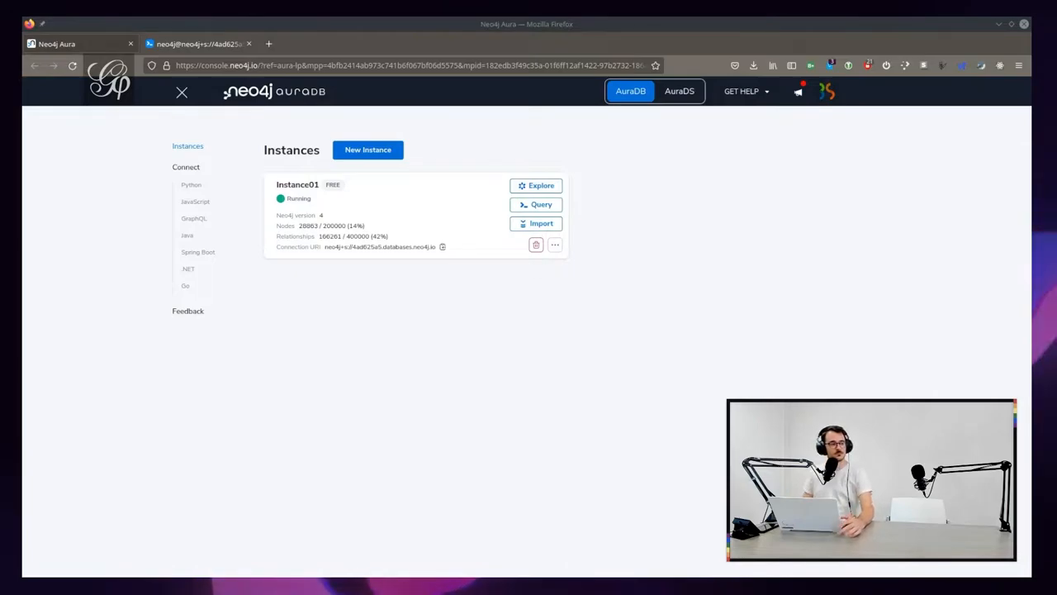
mouse_move(162, 377)
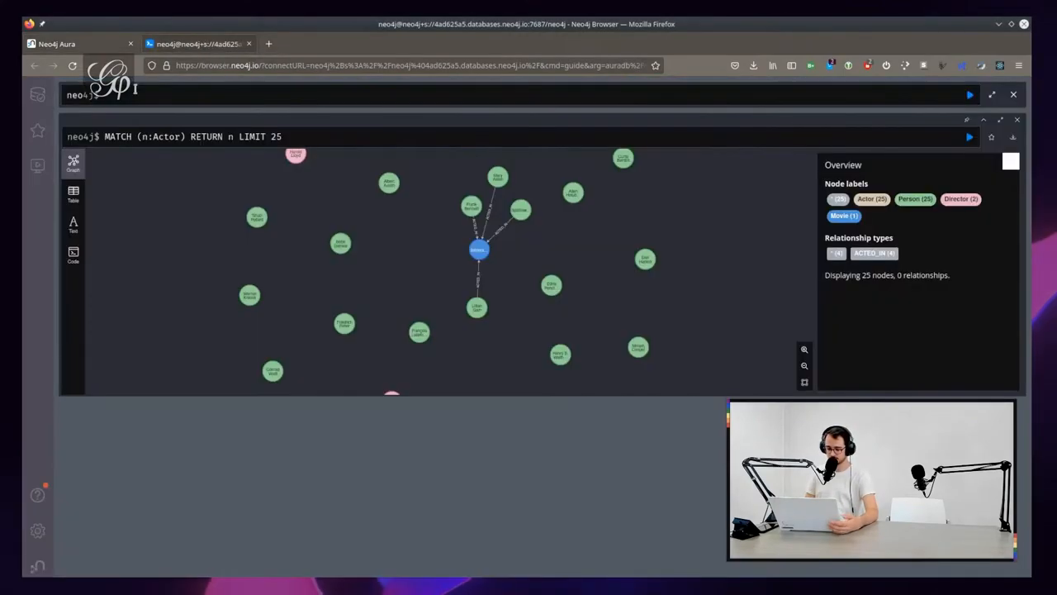
left_click(36, 94)
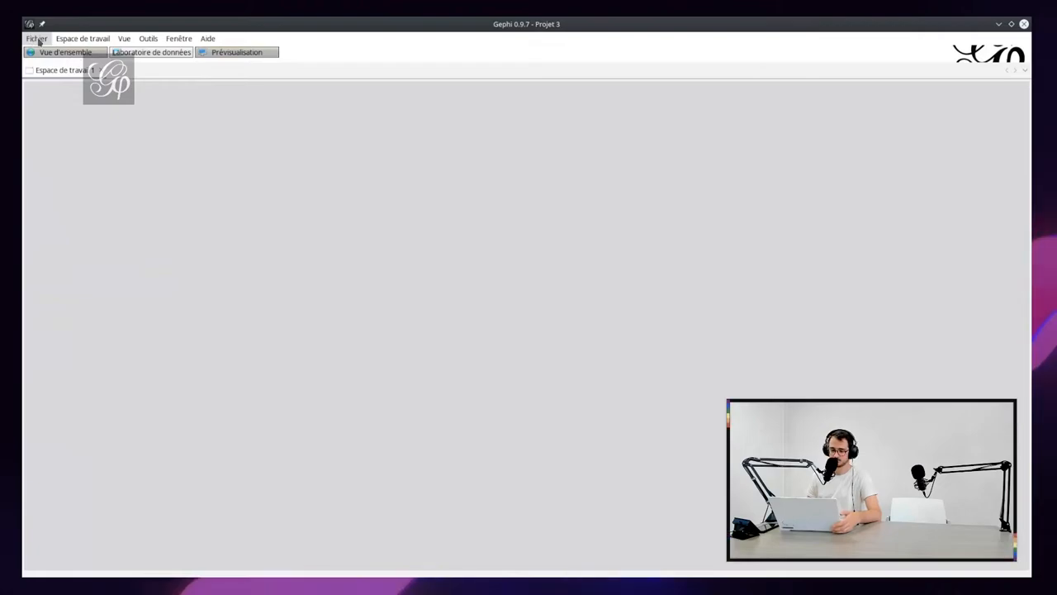
Start a database import from the Fichier menu, reaching the Neo4j connector wizard.
left_click(36, 38)
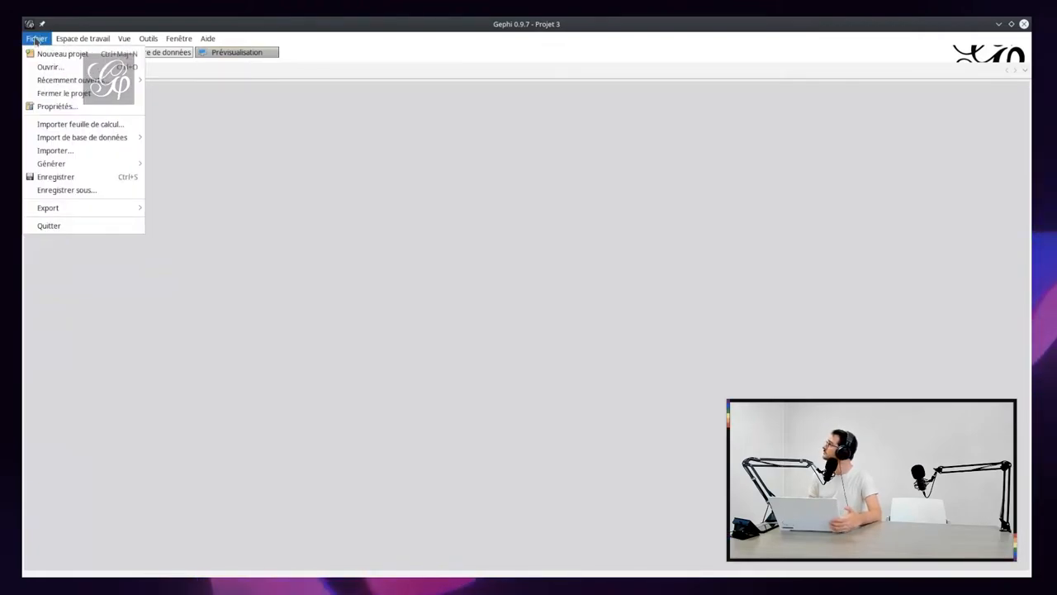
left_click(83, 137)
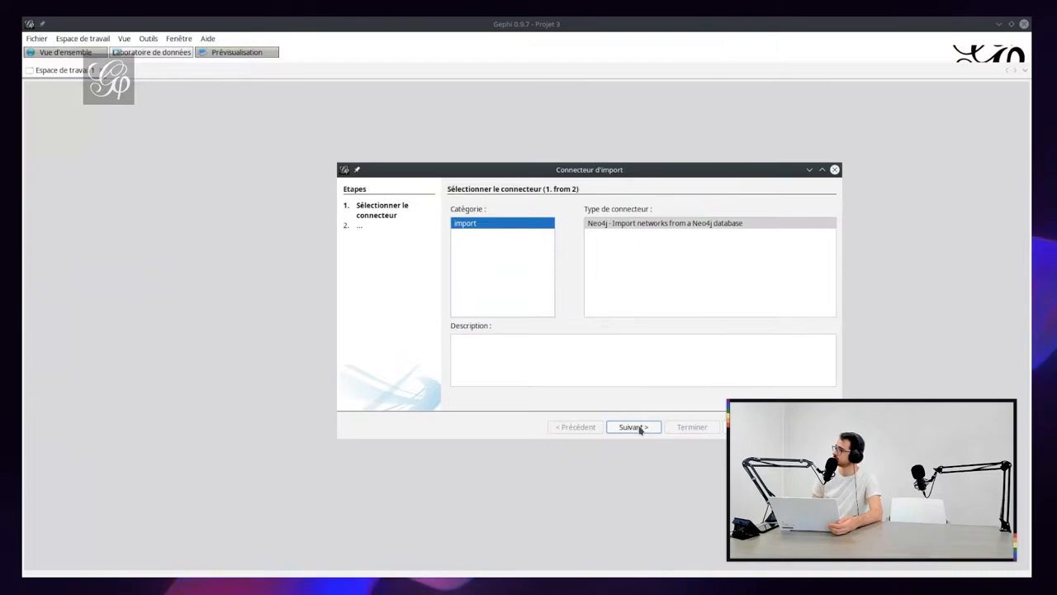
Connect to the Neo4j Aura URL with Username / Password authentication, confirmed successful.
left_click(632, 426)
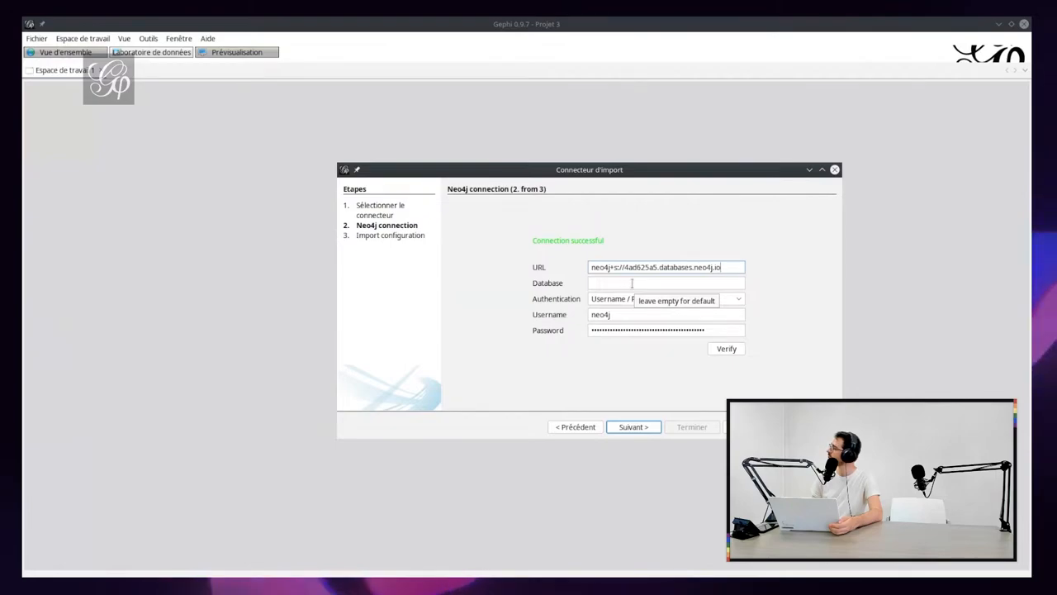
mouse_move(744, 306)
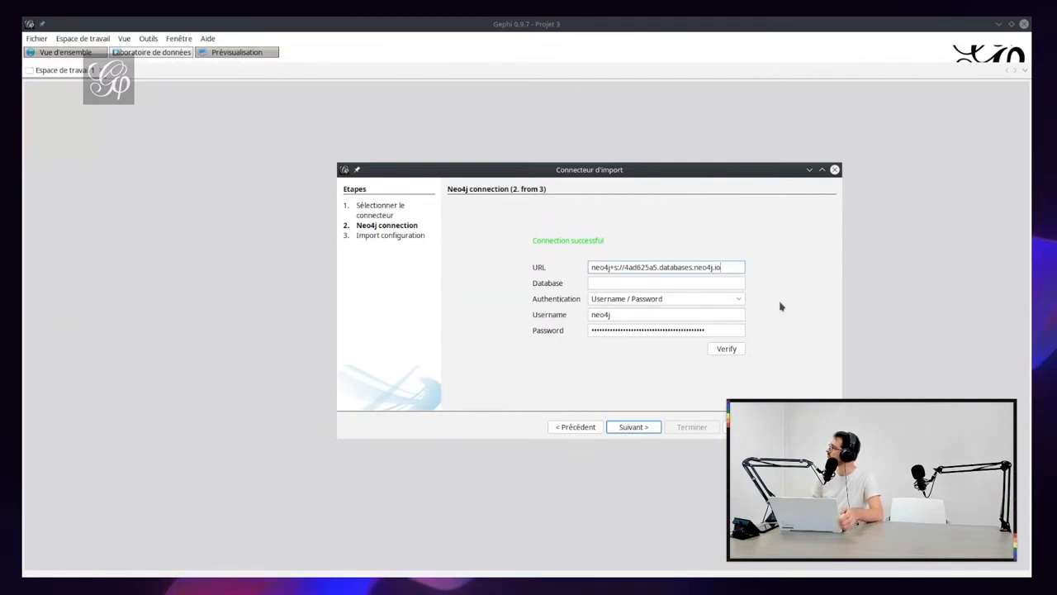
left_click(737, 297)
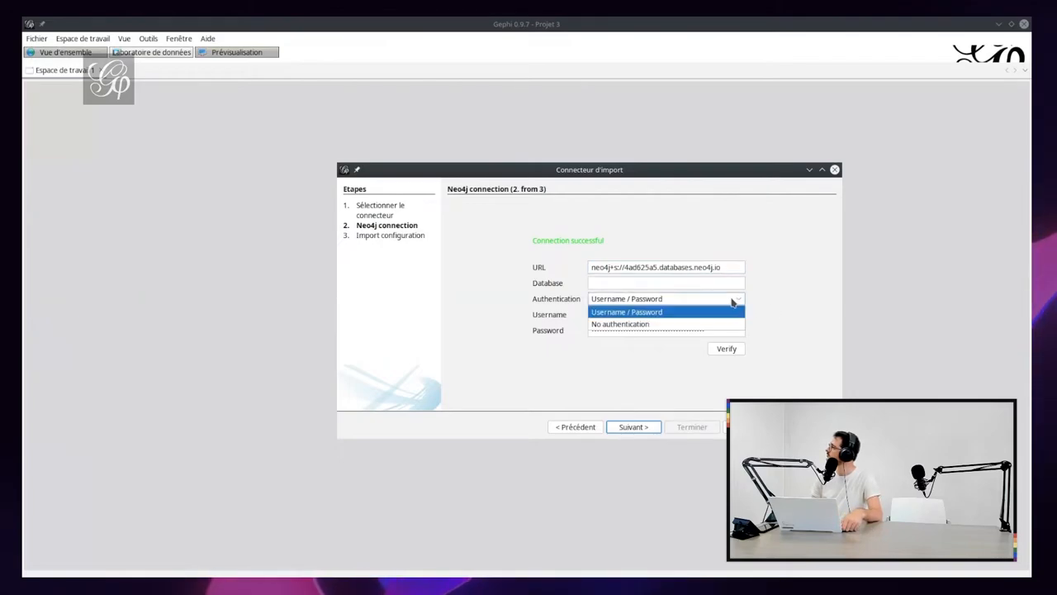
left_click(626, 310)
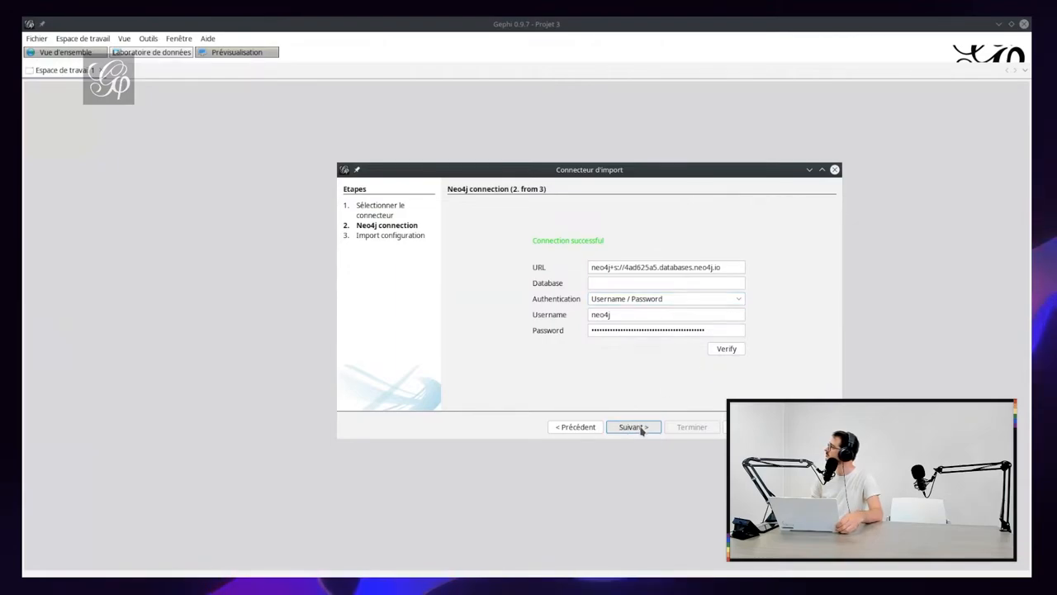
Finish the import with all node labels and relationship types selected.
left_click(632, 426)
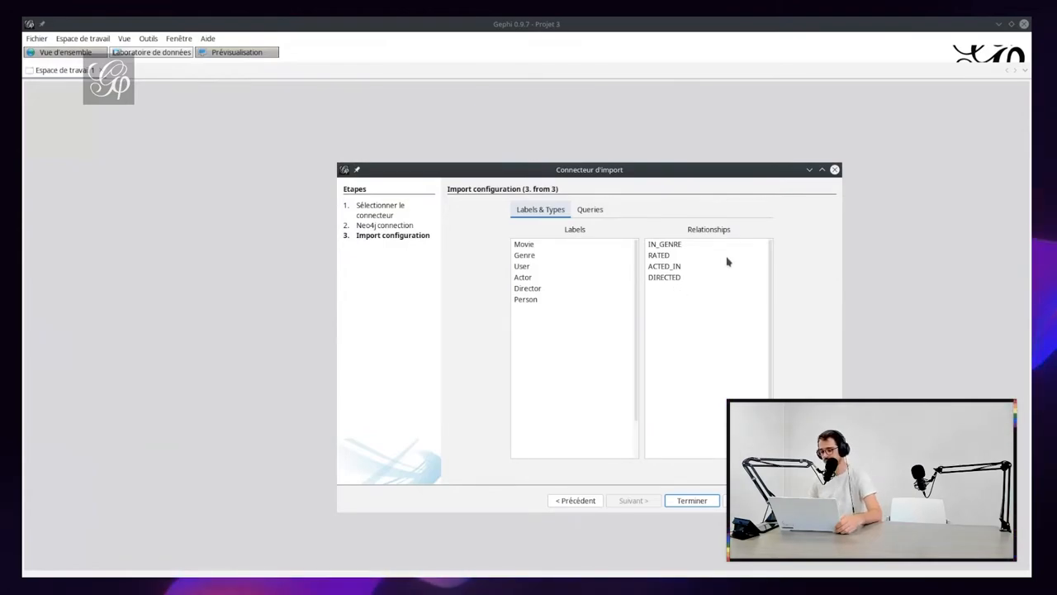
mouse_move(482, 257)
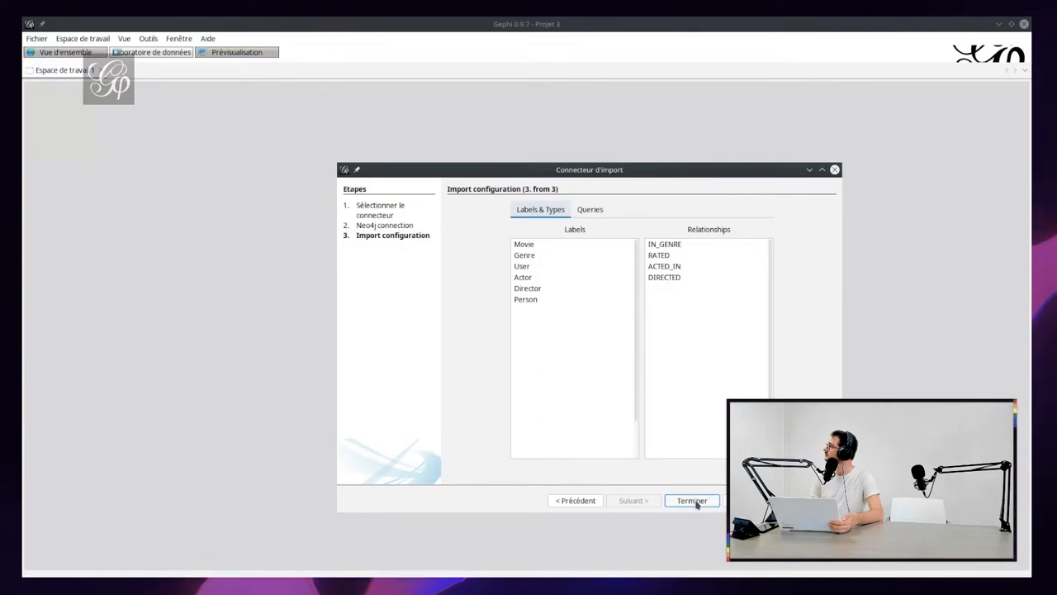
left_click(690, 499)
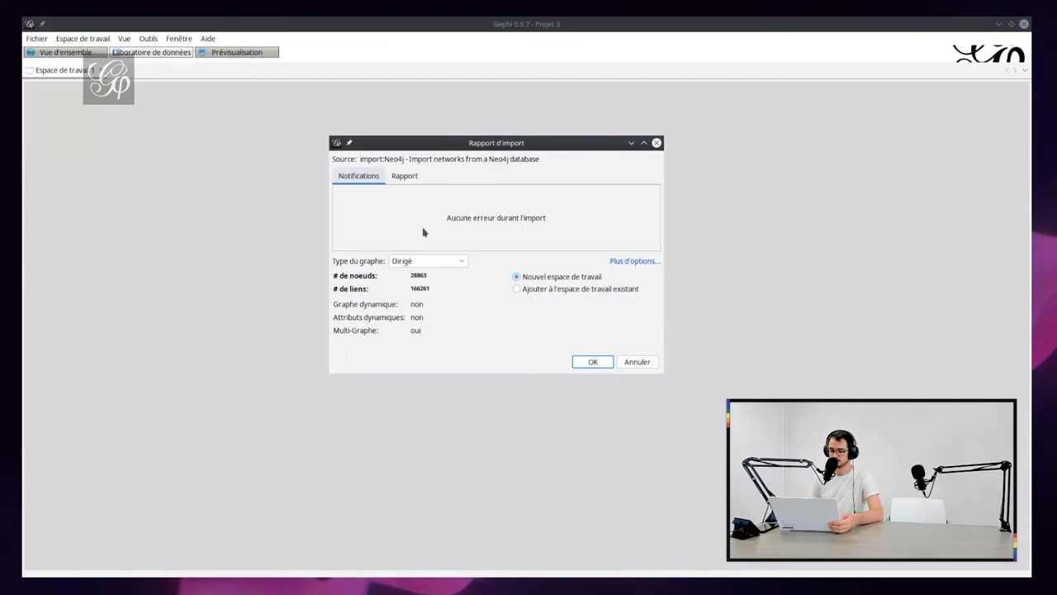
mouse_move(602, 248)
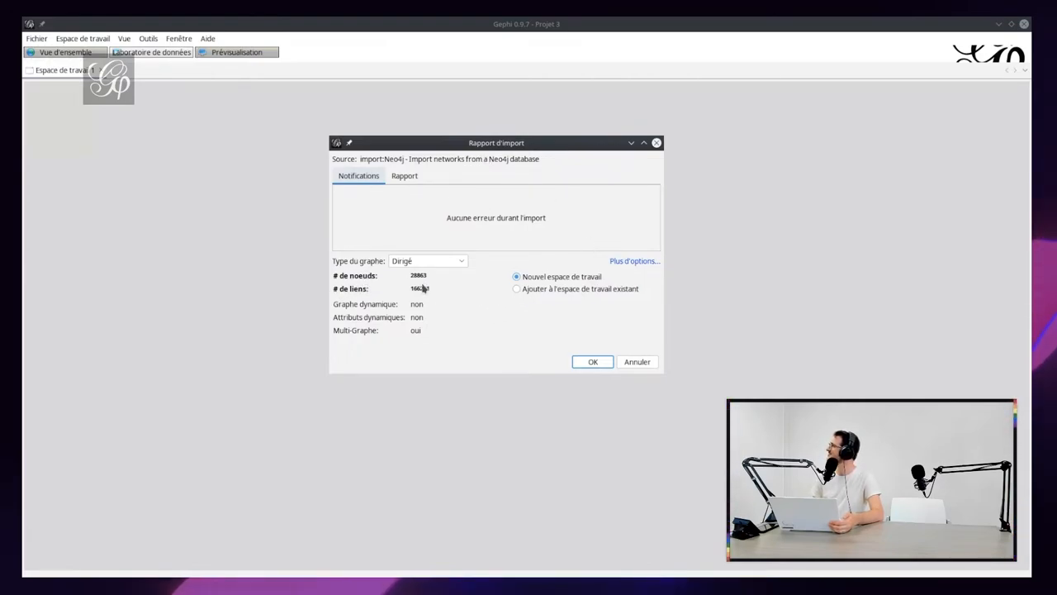
mouse_move(483, 355)
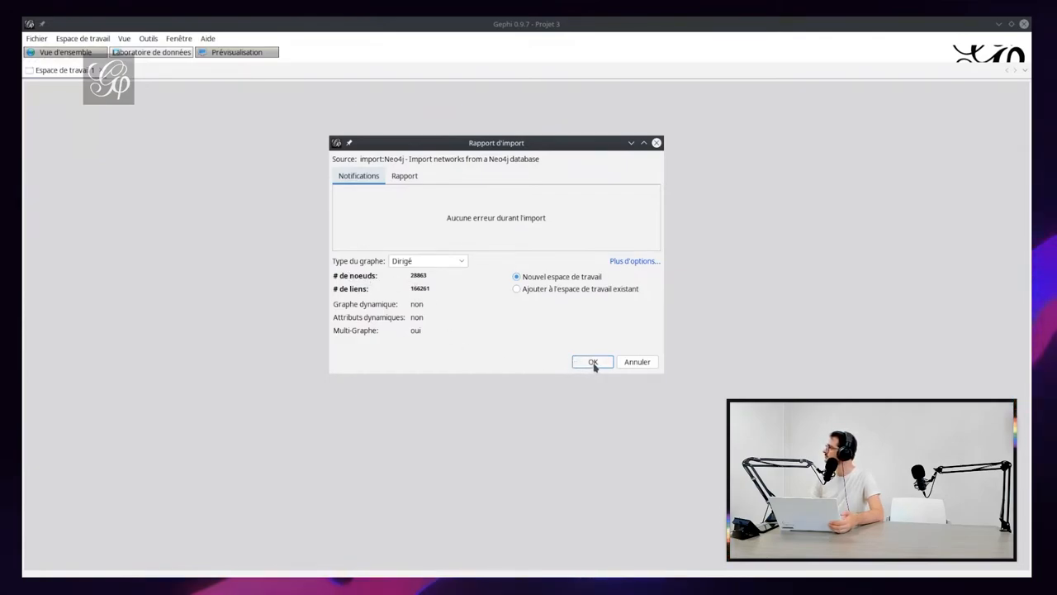
Accept the import report into Nouvel espace de travail, creating a second workspace.
left_click(593, 361)
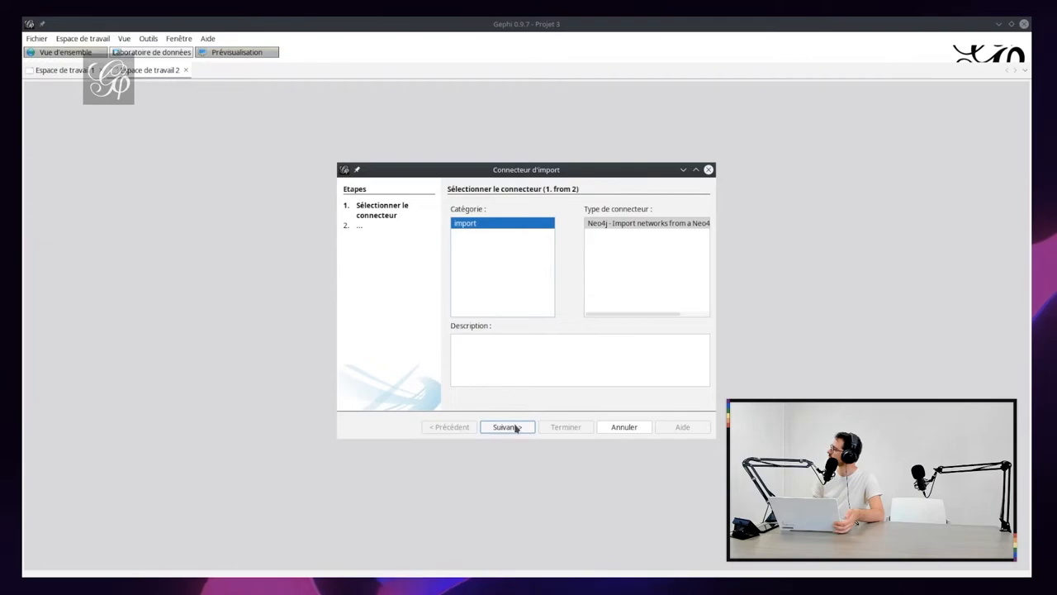
Advance through the connector and saved Neo4j connection steps to Import configuration.
left_click(505, 427)
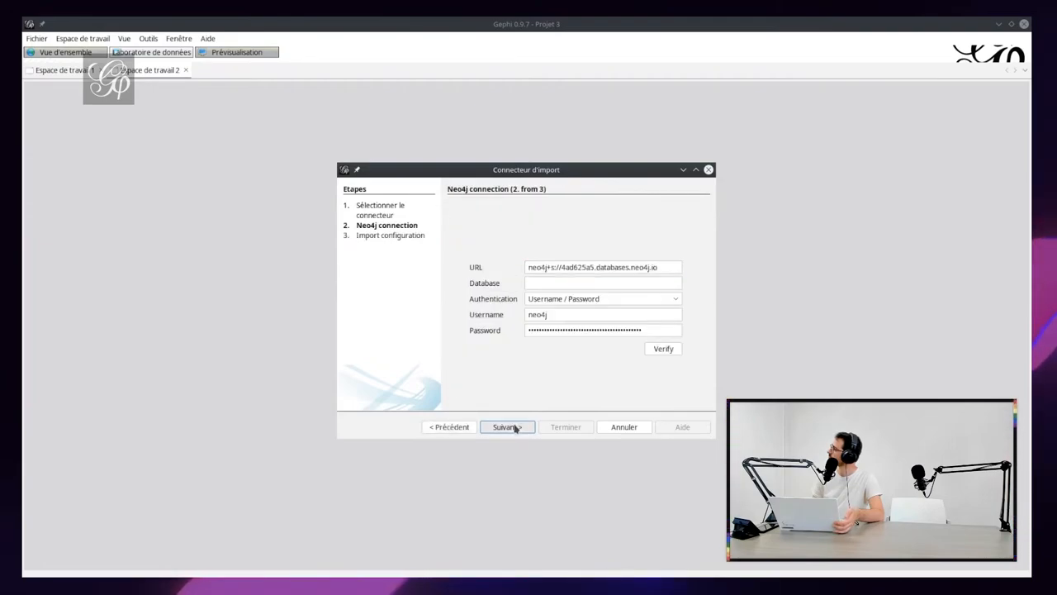
left_click(506, 427)
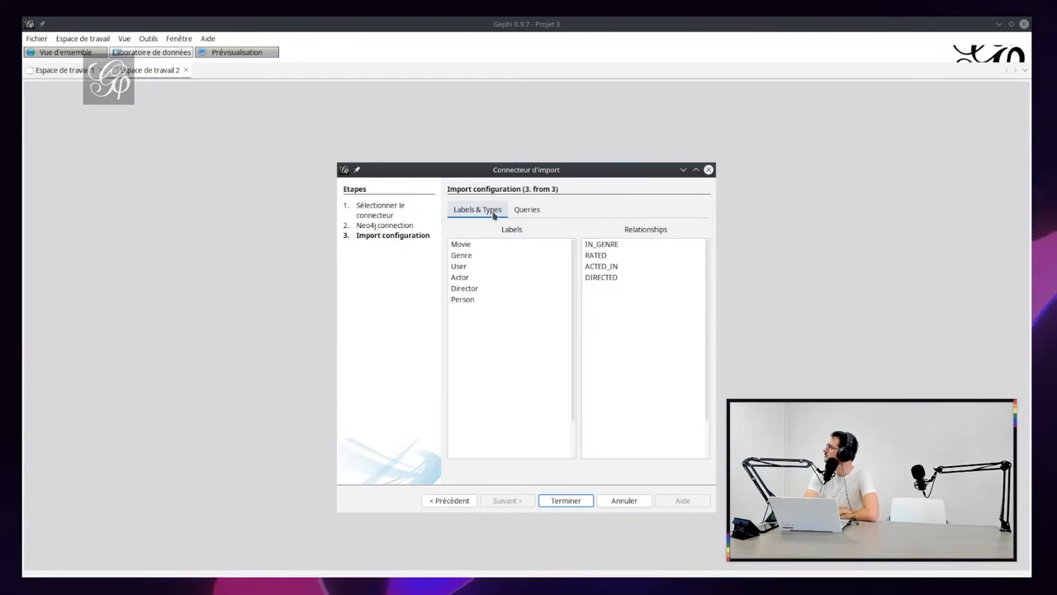
Review the default node and edge Cypher queries and finish the import with them.
left_click(527, 208)
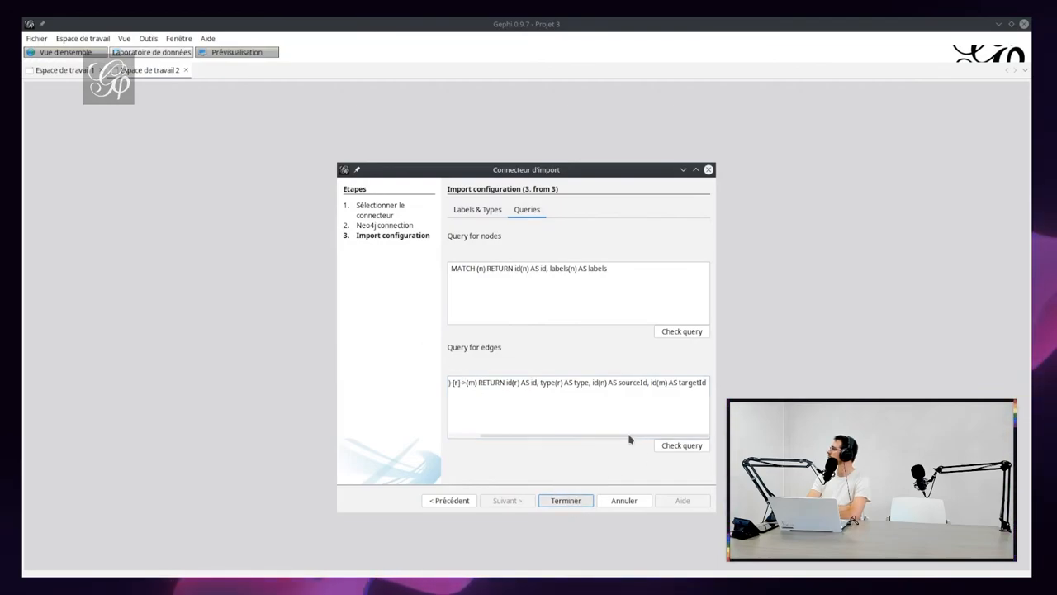
left_click(565, 499)
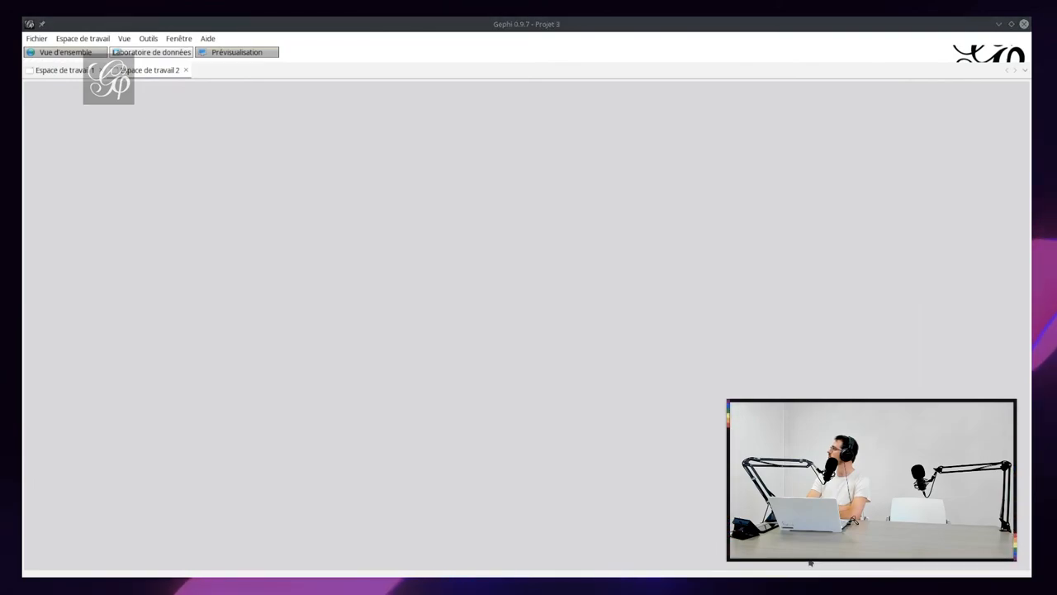
Accept the second import report into Espace de travail 3 and show its Prévisualisation.
left_click(236, 51)
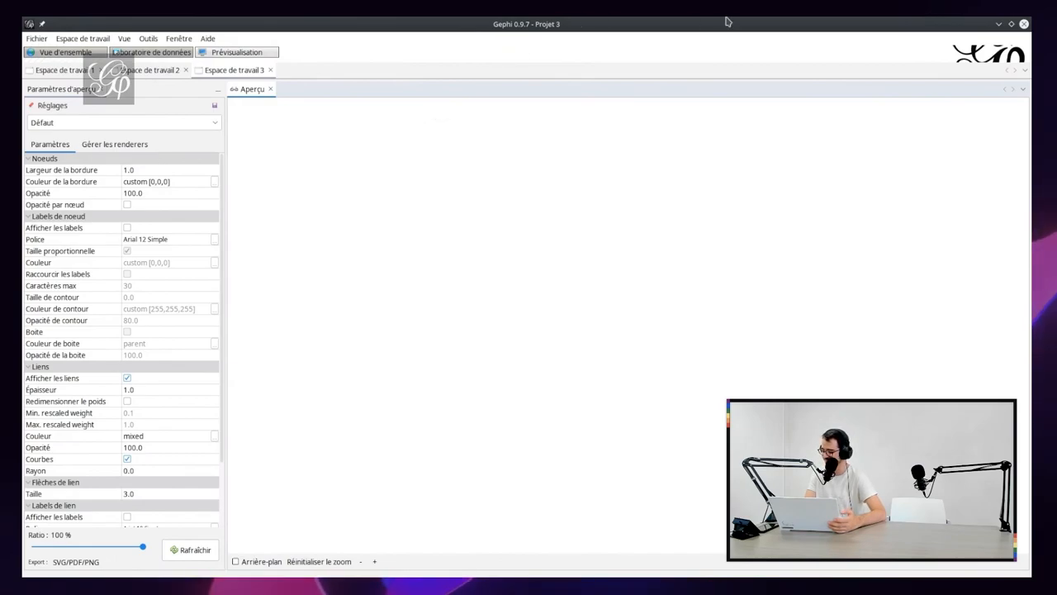
mouse_move(522, 288)
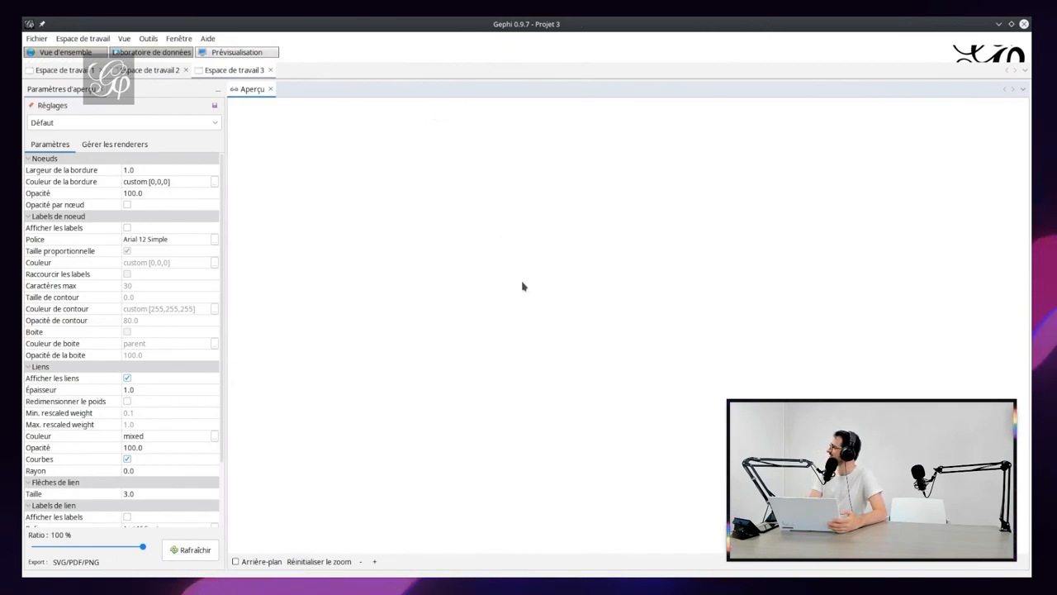